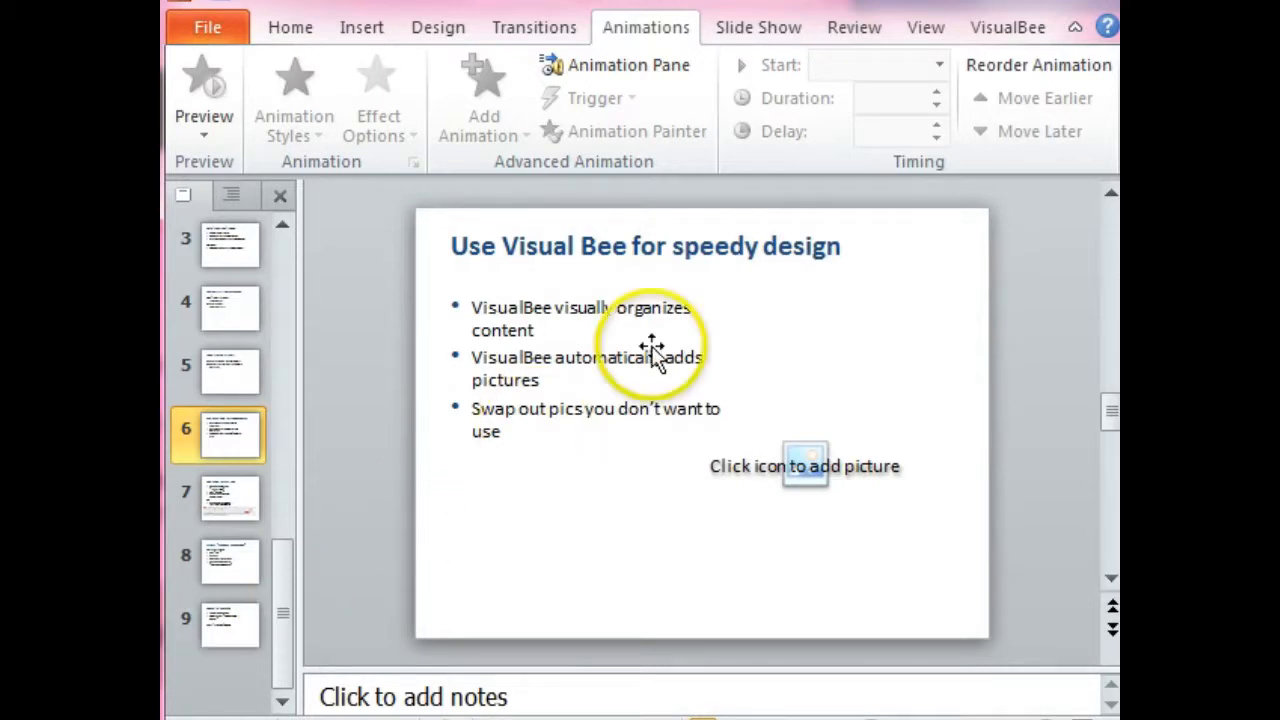
mouse_move(958, 56)
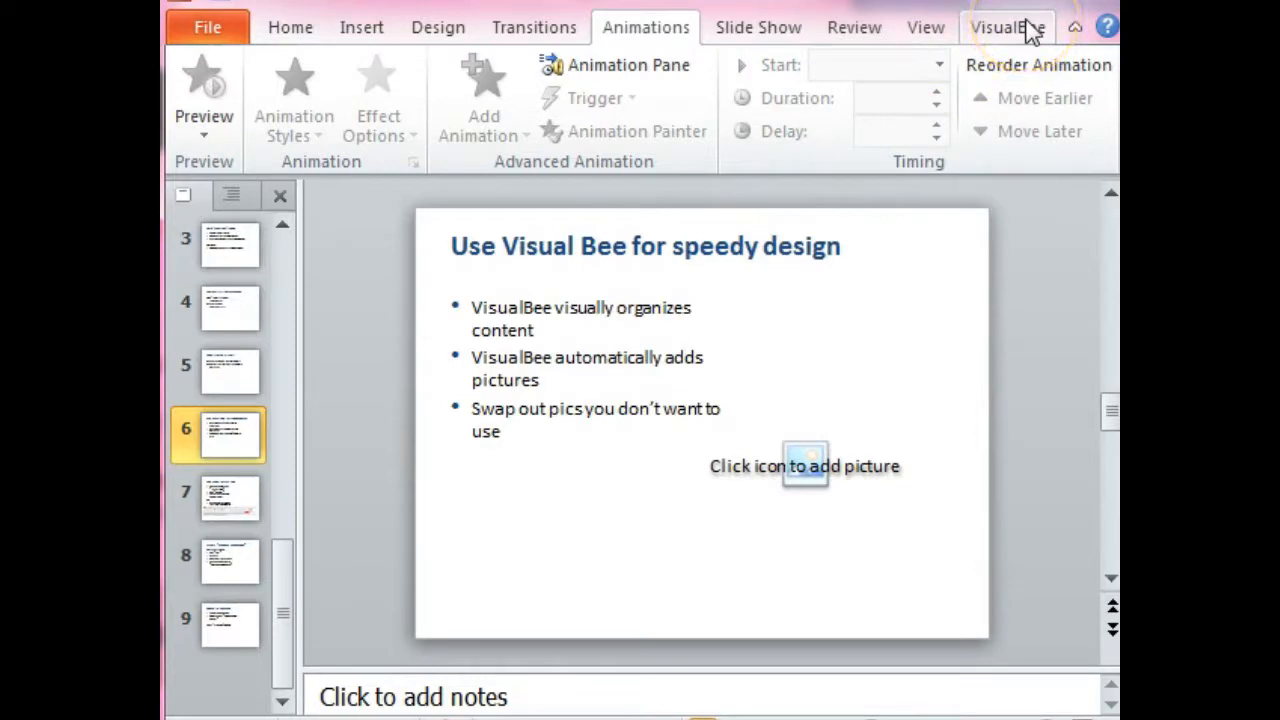
Start VisualBee's Enhance Presentation on the whole deck from its ribbon tab
click(1008, 28)
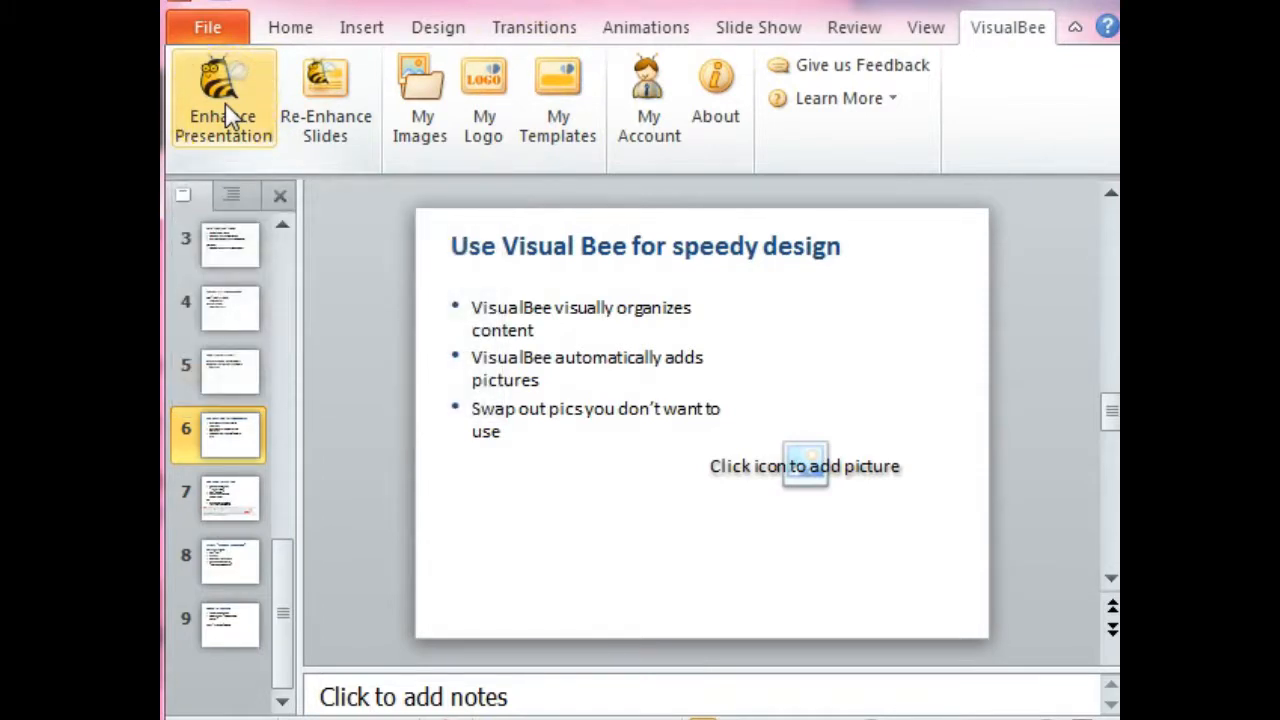
click(224, 100)
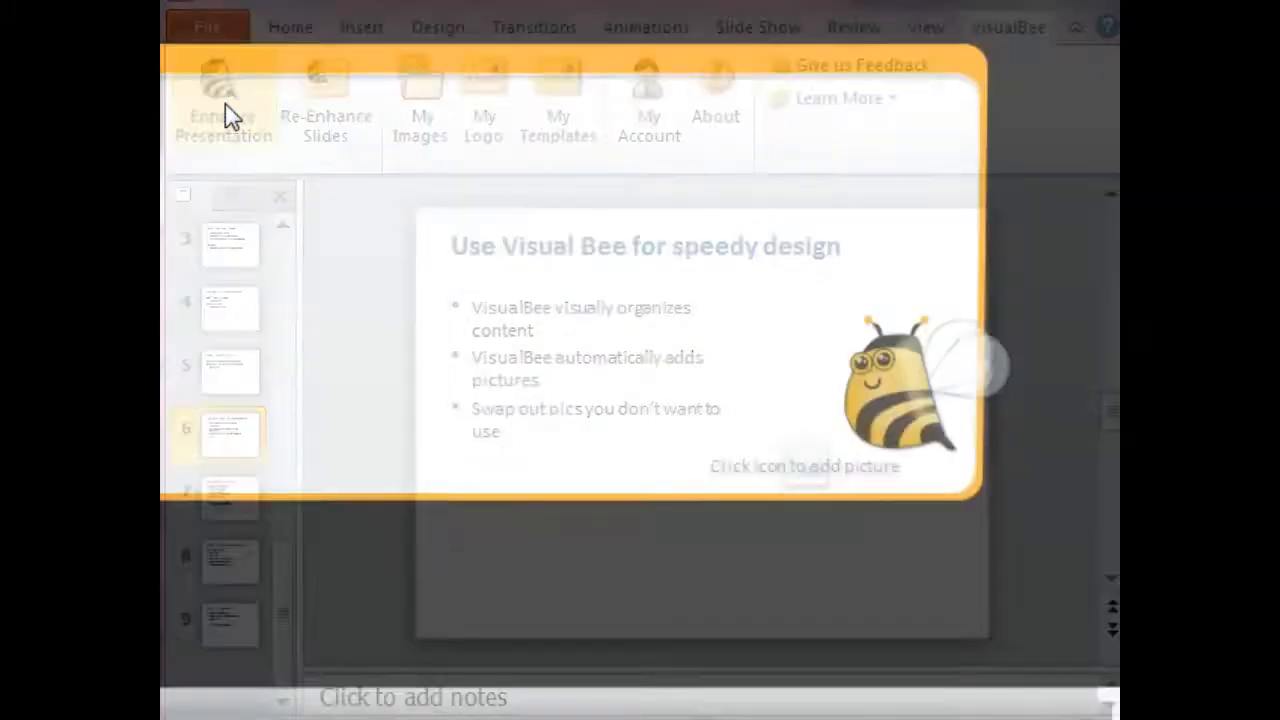
click(222, 110)
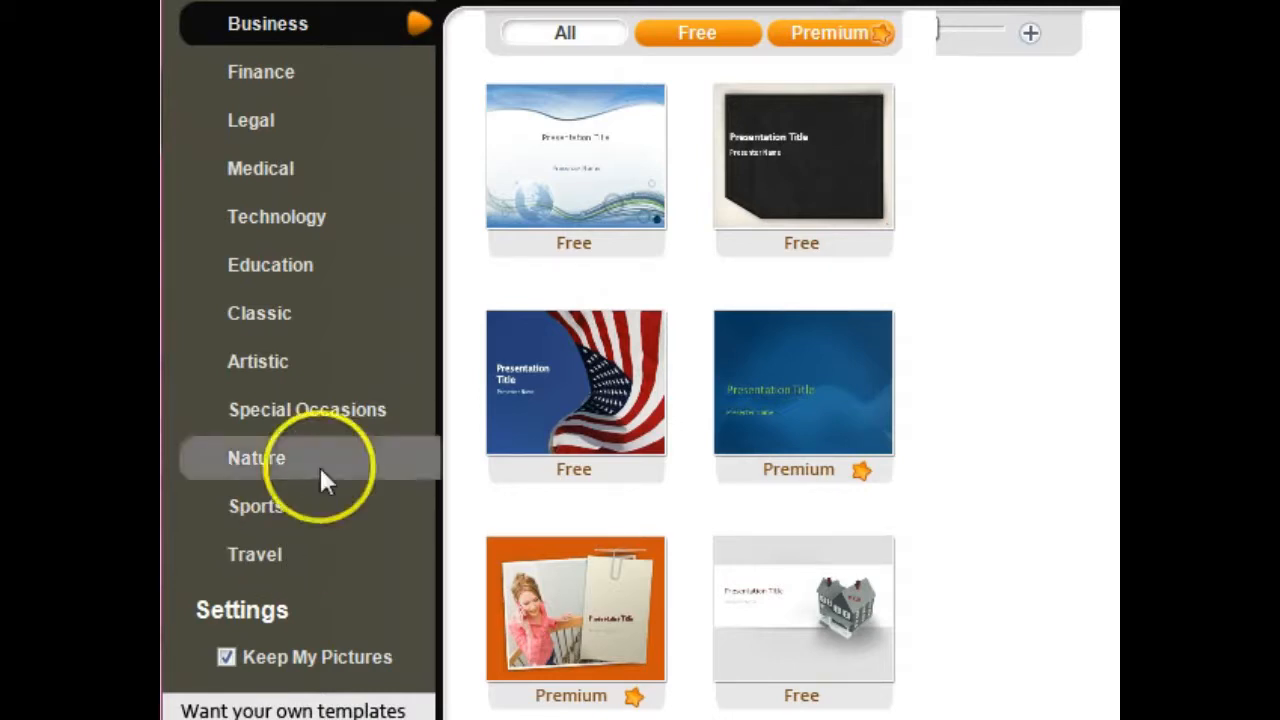
mouse_move(250, 120)
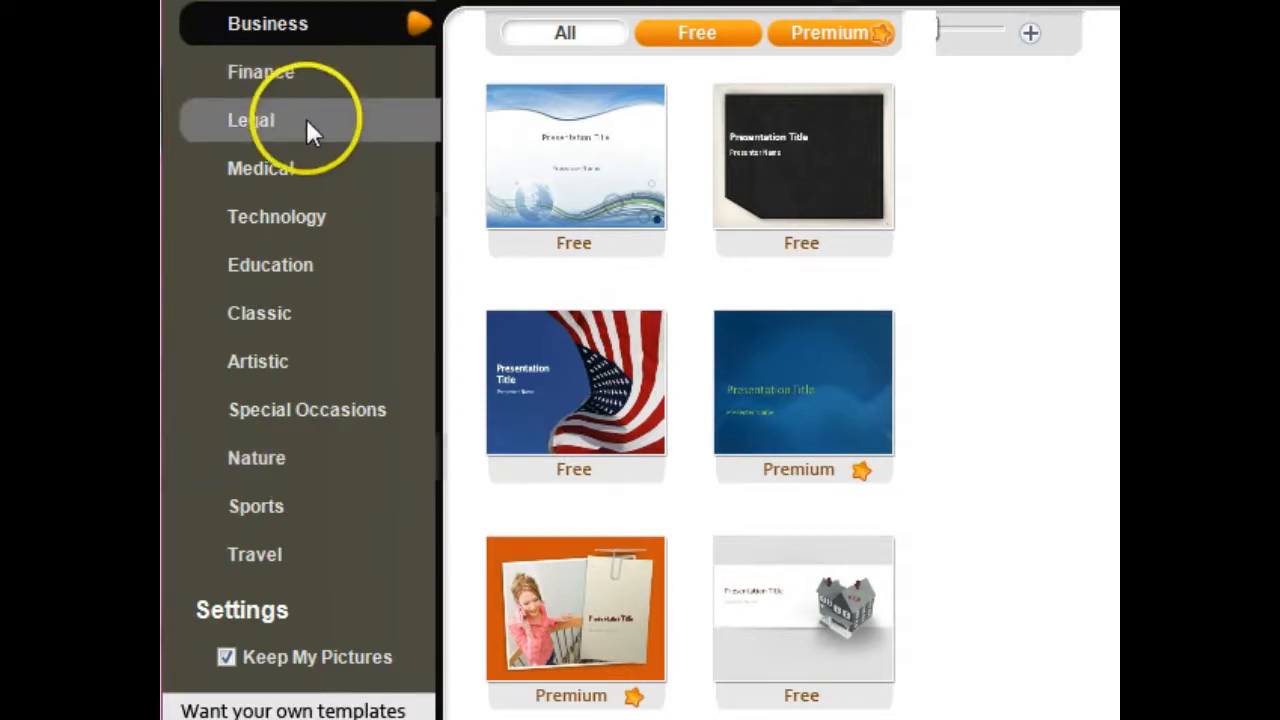
Apply the Pencil Notes template from the Legal category to the presentation
click(250, 120)
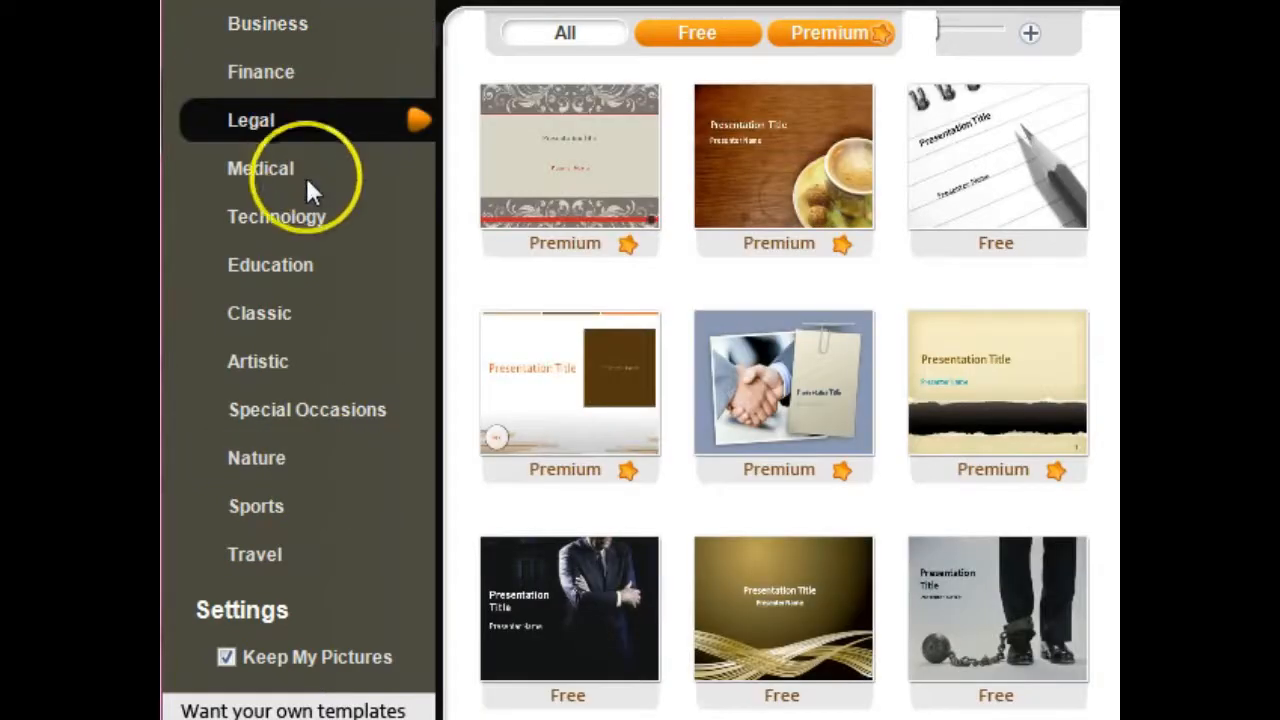
click(996, 156)
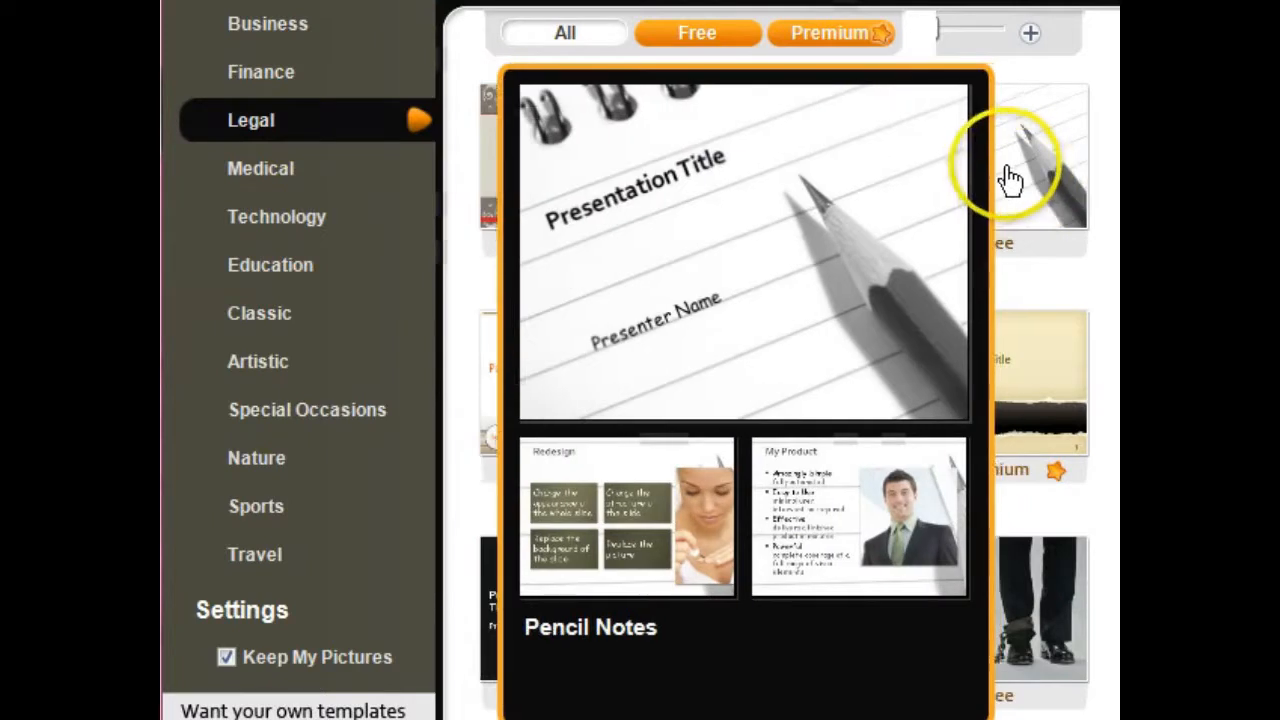
click(740, 250)
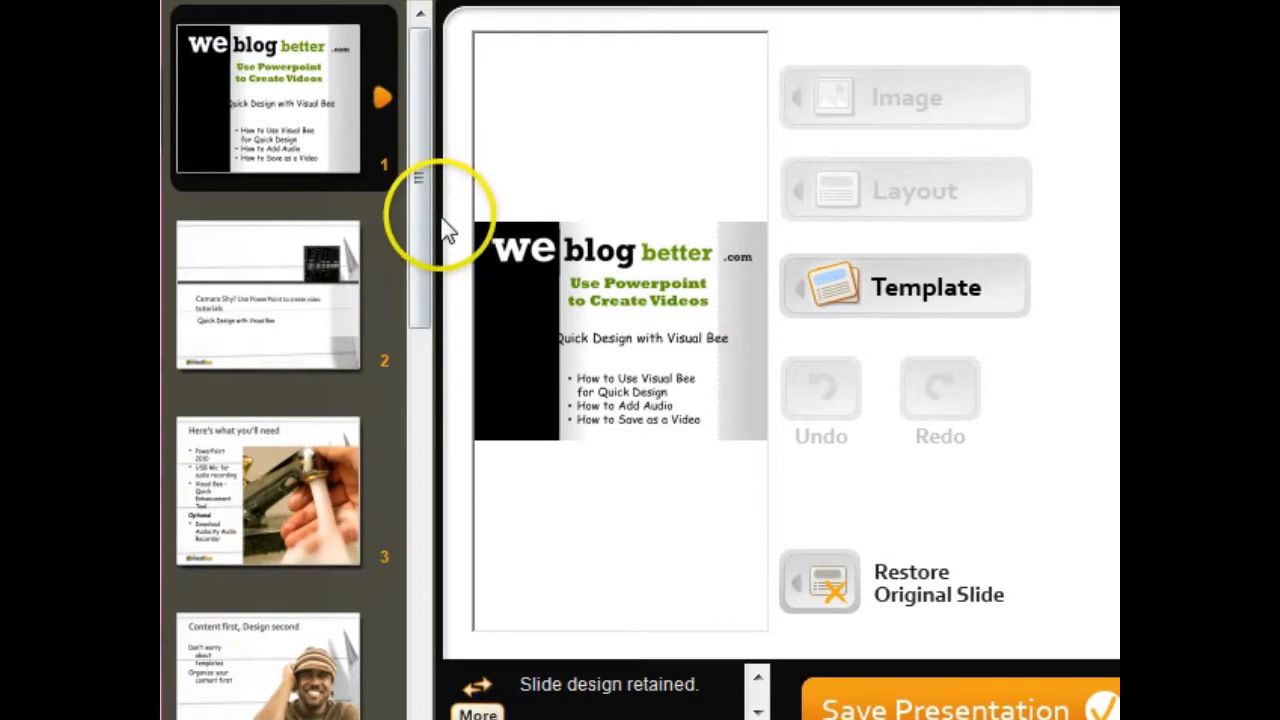
Bring slide 4, 'Content first, Design second', into the editor from the thumbnail pane
drag(418, 220, 418, 450)
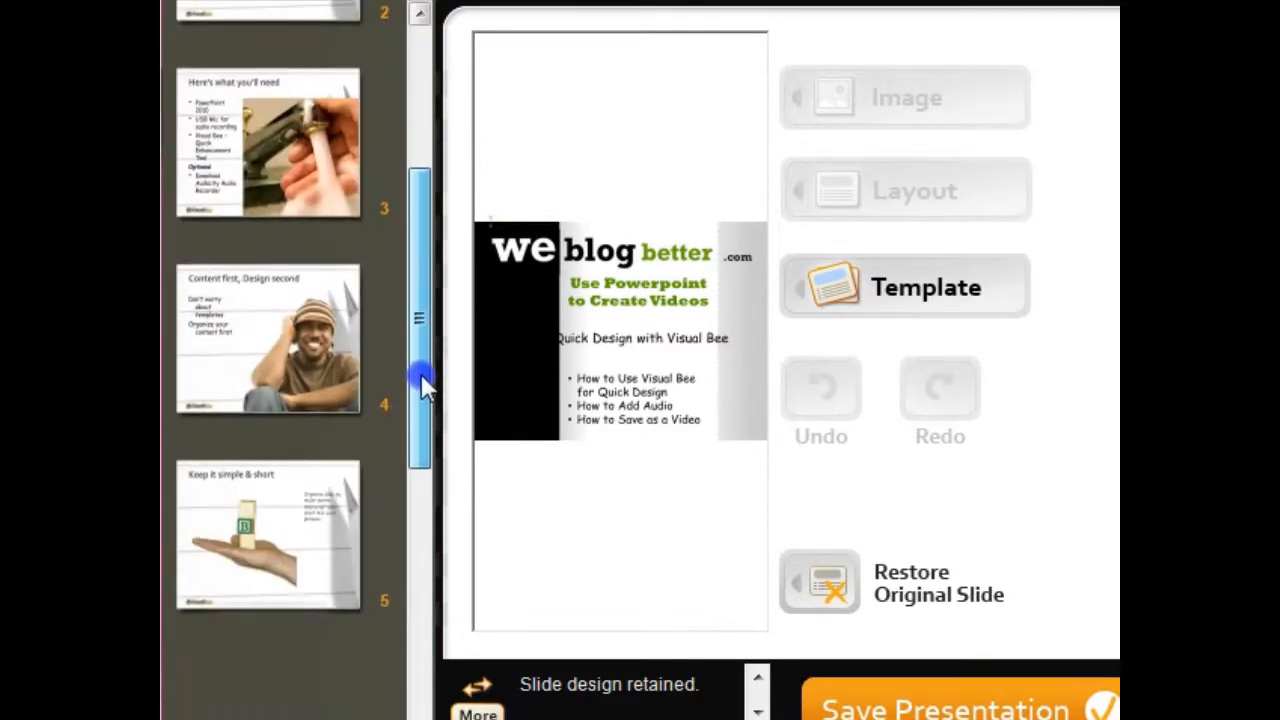
scroll(down, 3)
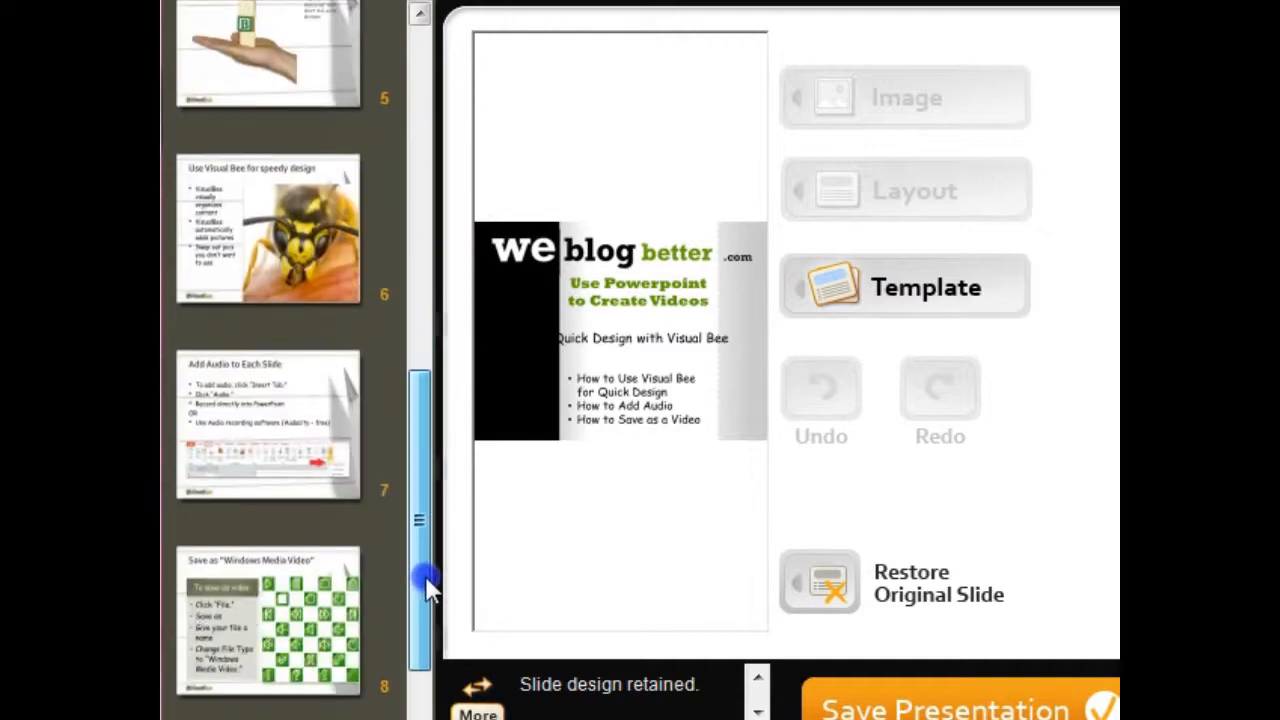
drag(428, 584, 416, 340)
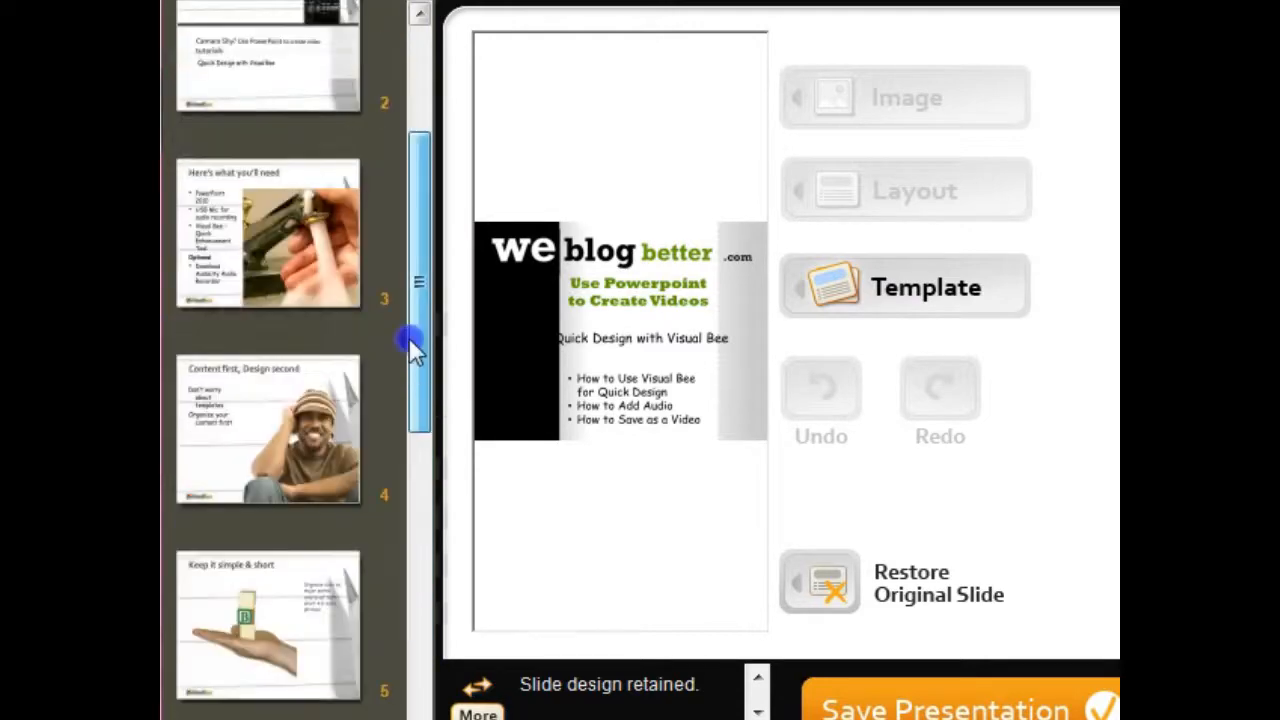
scroll(up, 3)
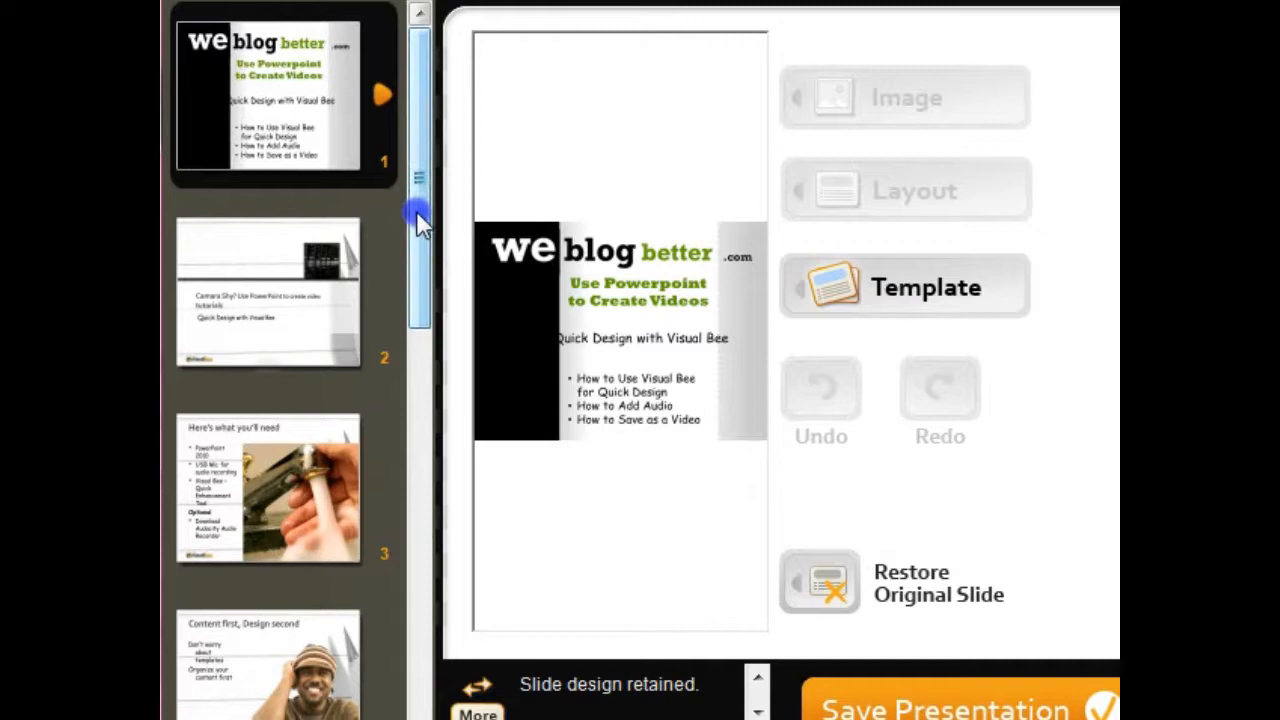
scroll(down, 3)
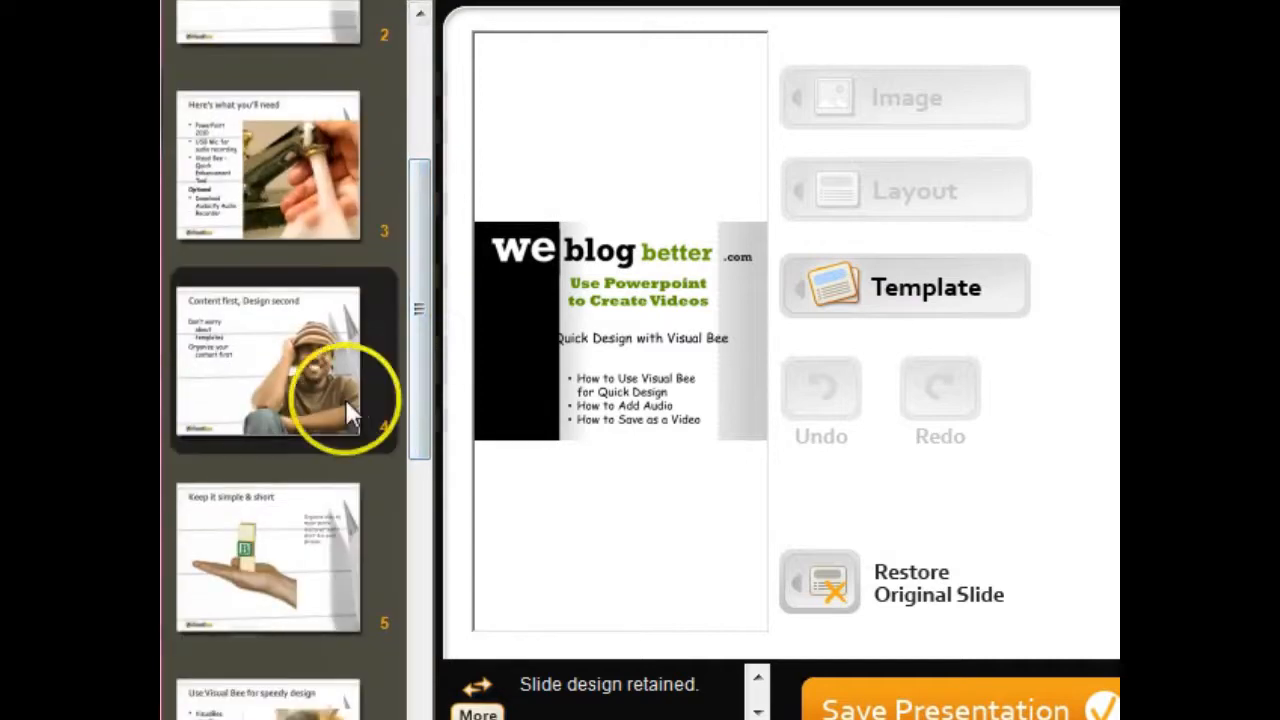
click(284, 360)
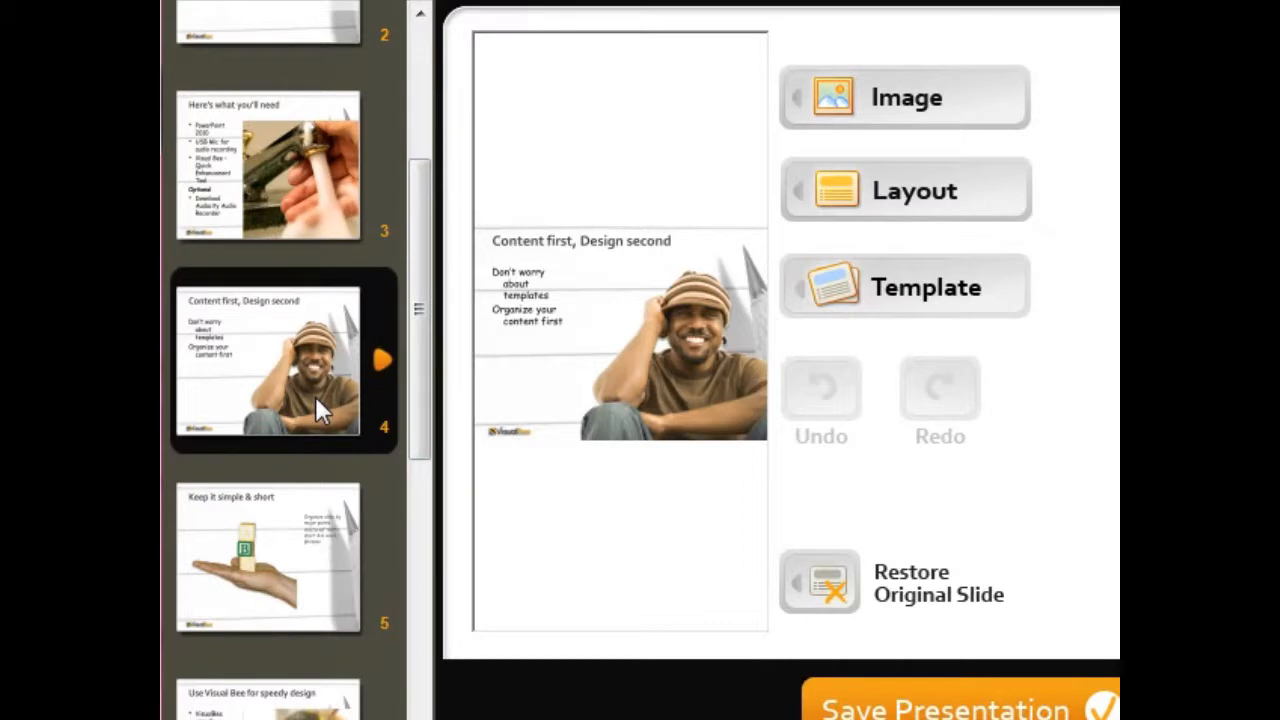
Have VisualBee automatically replace slide 4's photo, then return to its image options
click(904, 286)
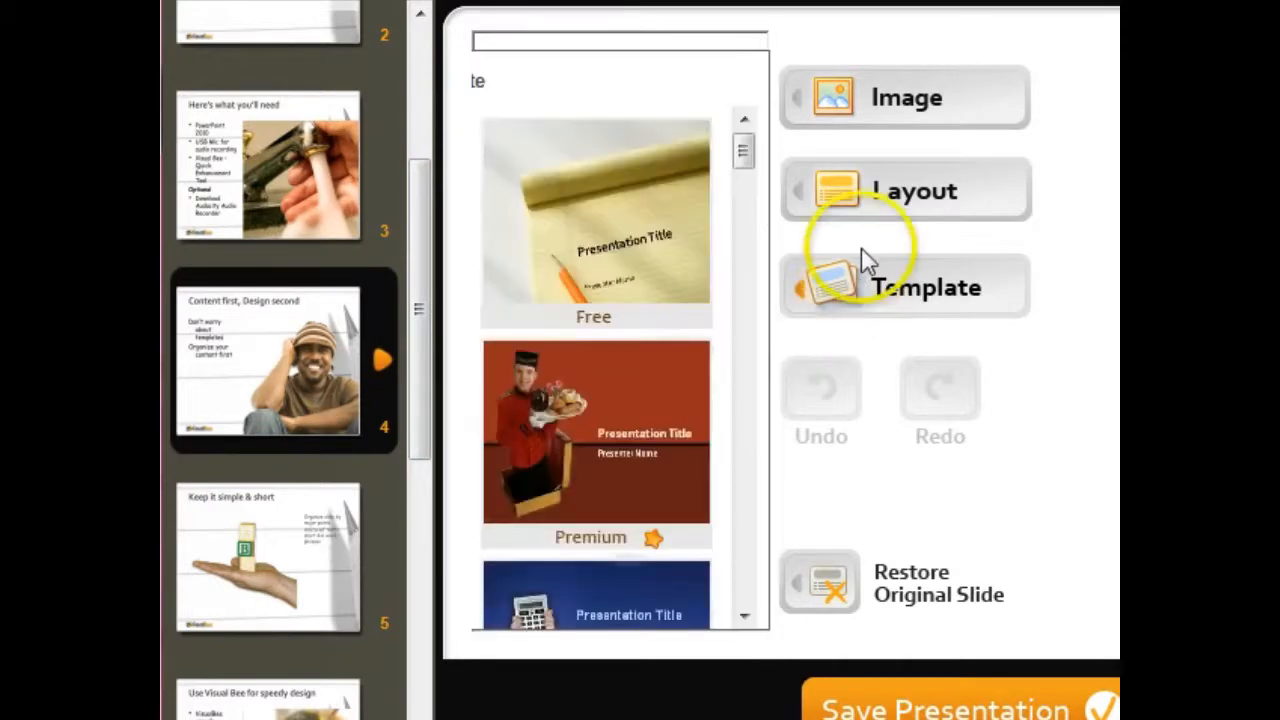
click(904, 96)
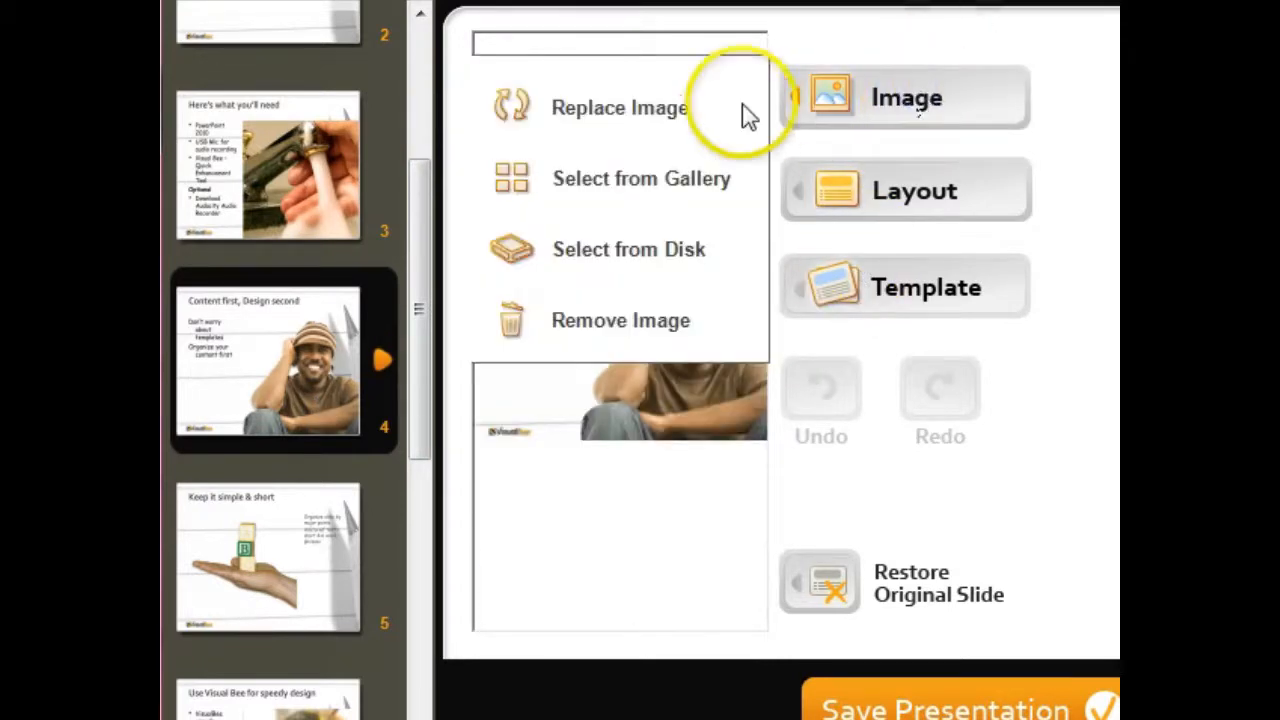
mouse_move(640, 114)
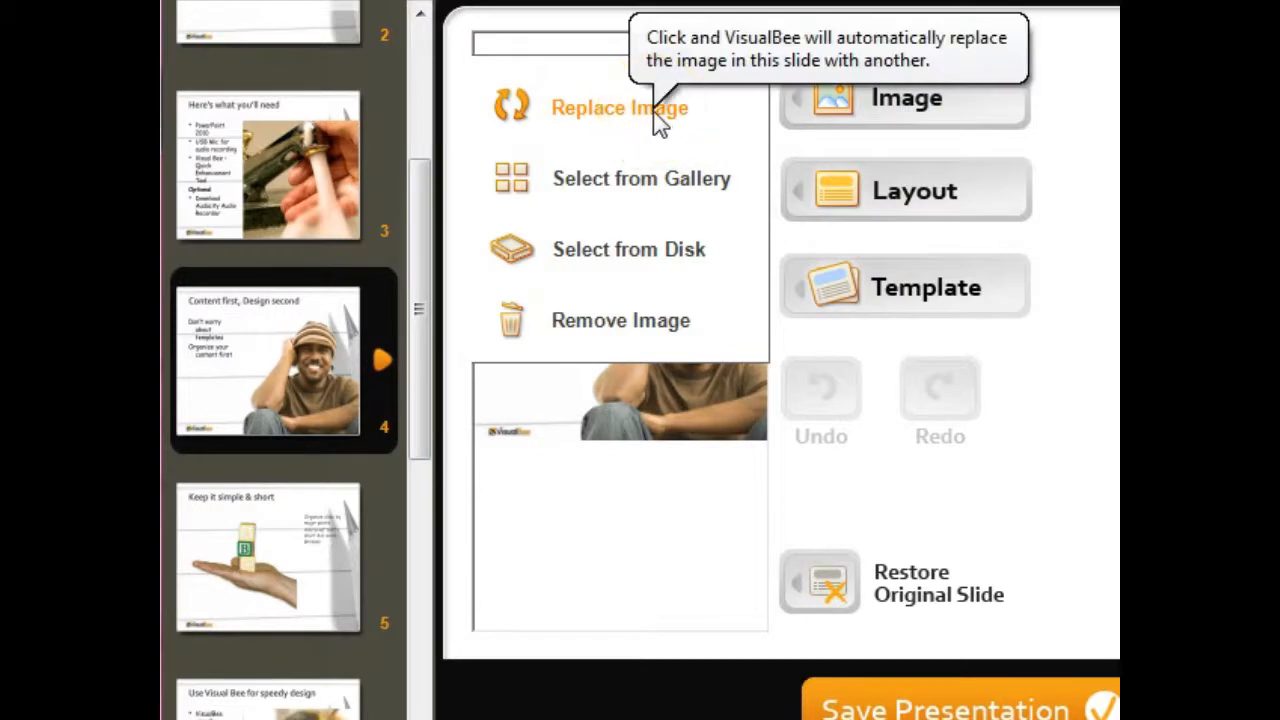
click(620, 108)
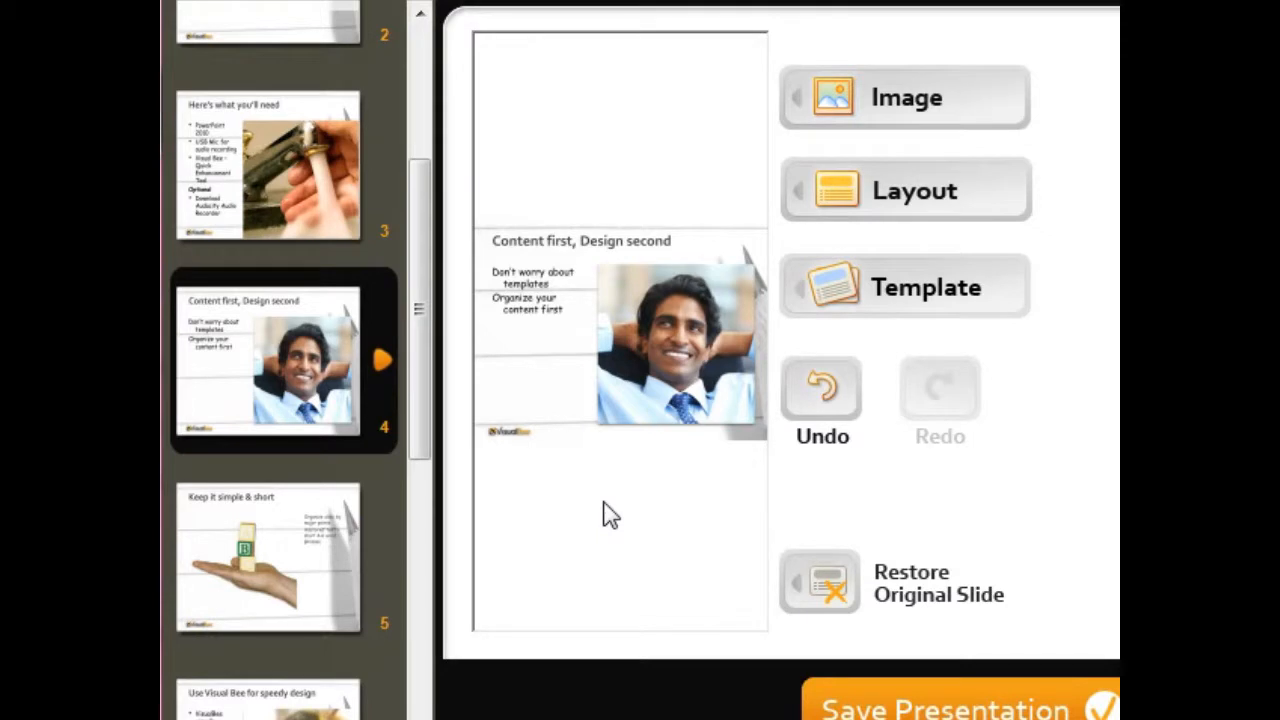
click(904, 96)
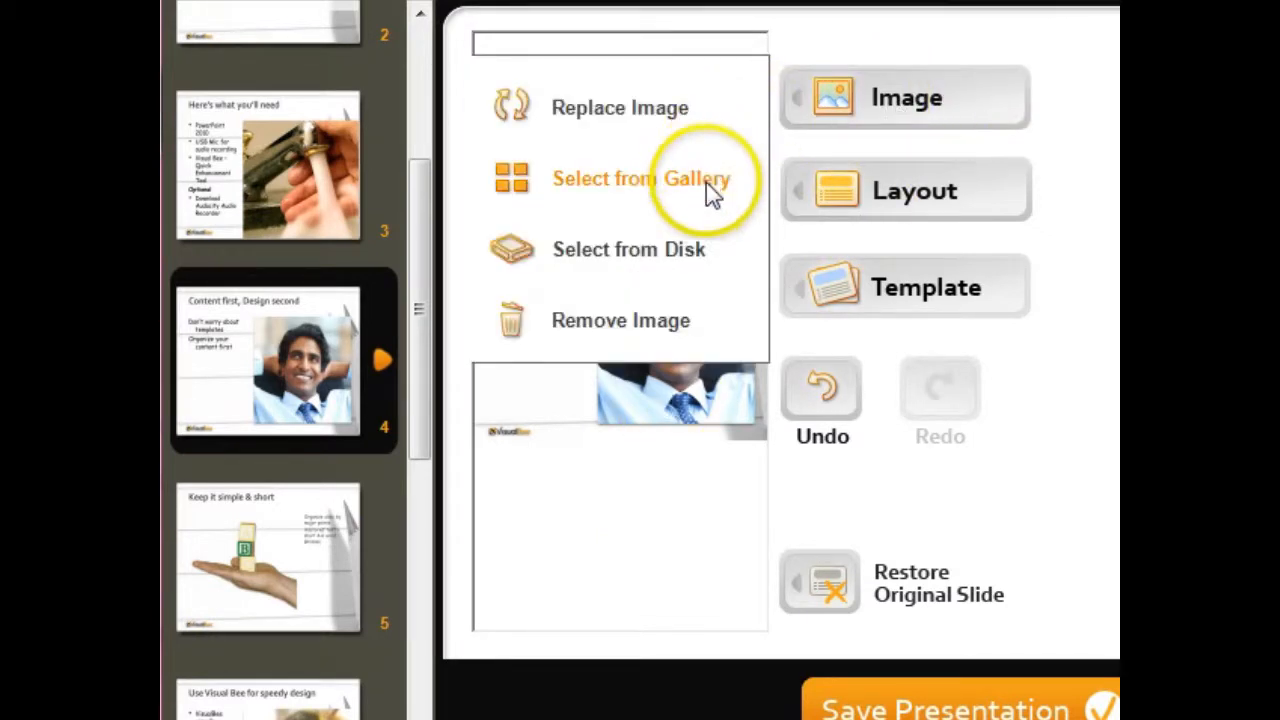
Search the gallery for 'thinking' and use the woman-with-glasses photo on slide 4
click(640, 178)
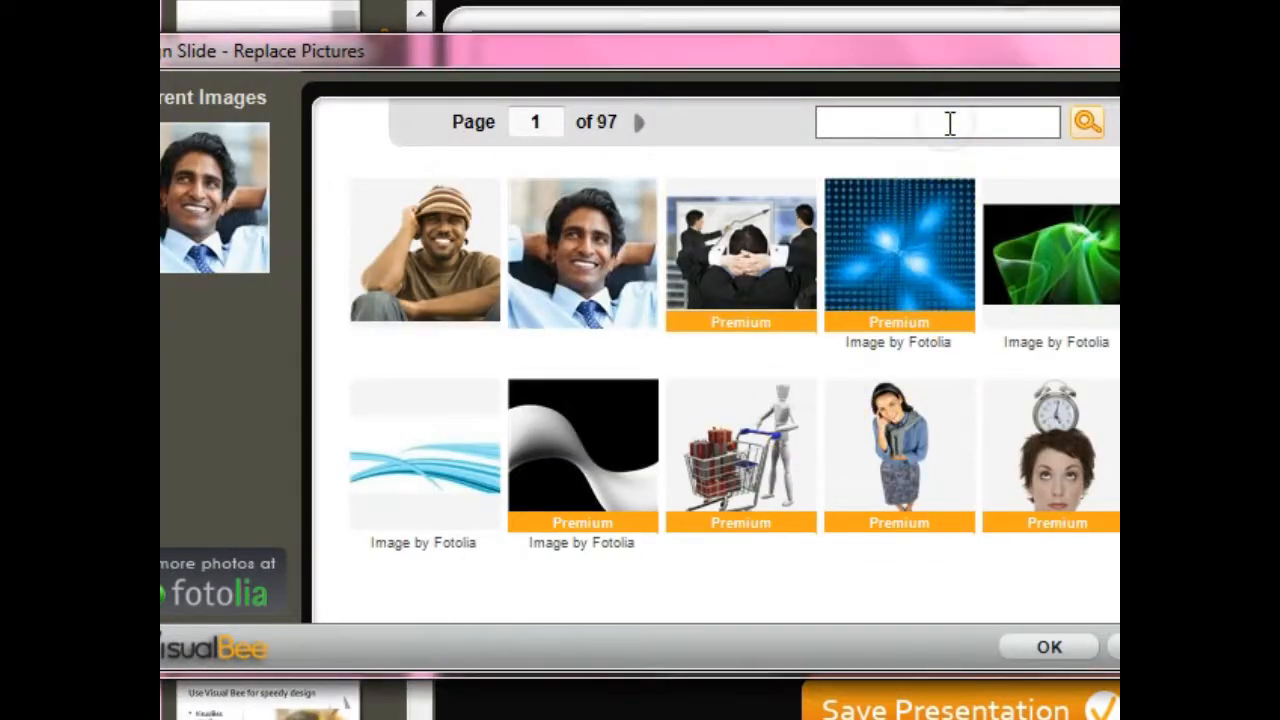
click(938, 122)
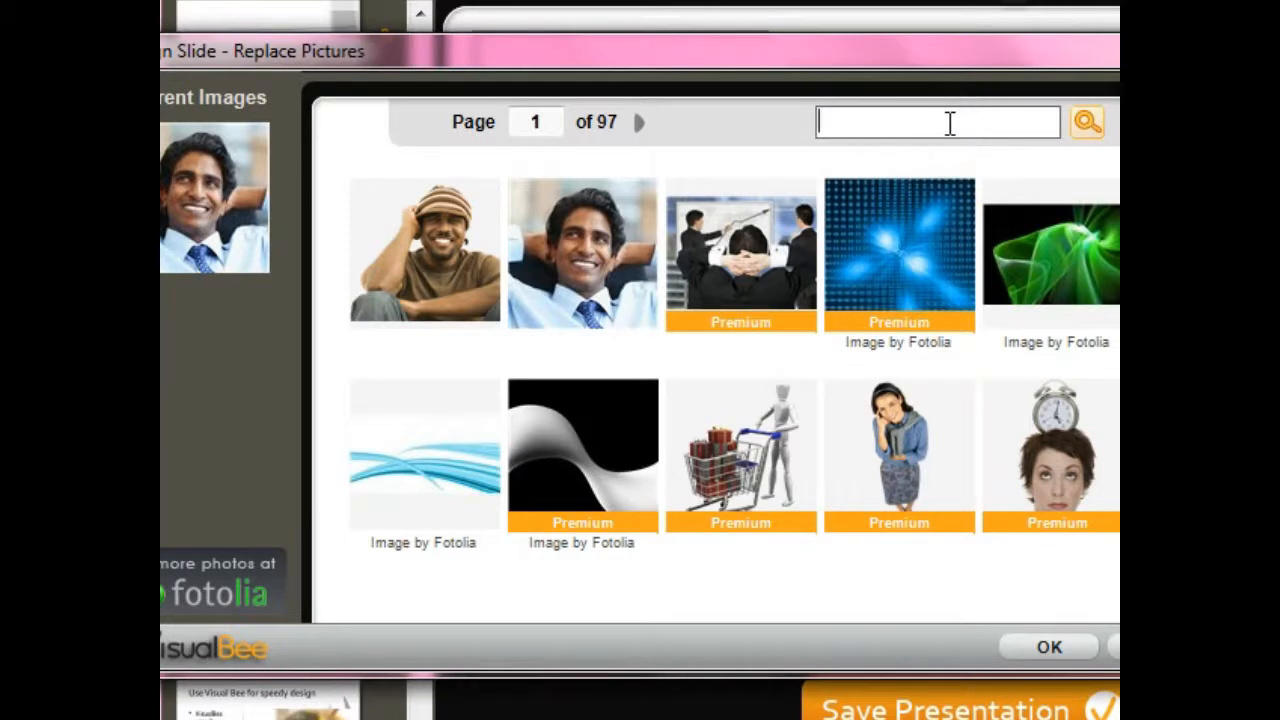
text(thinking)
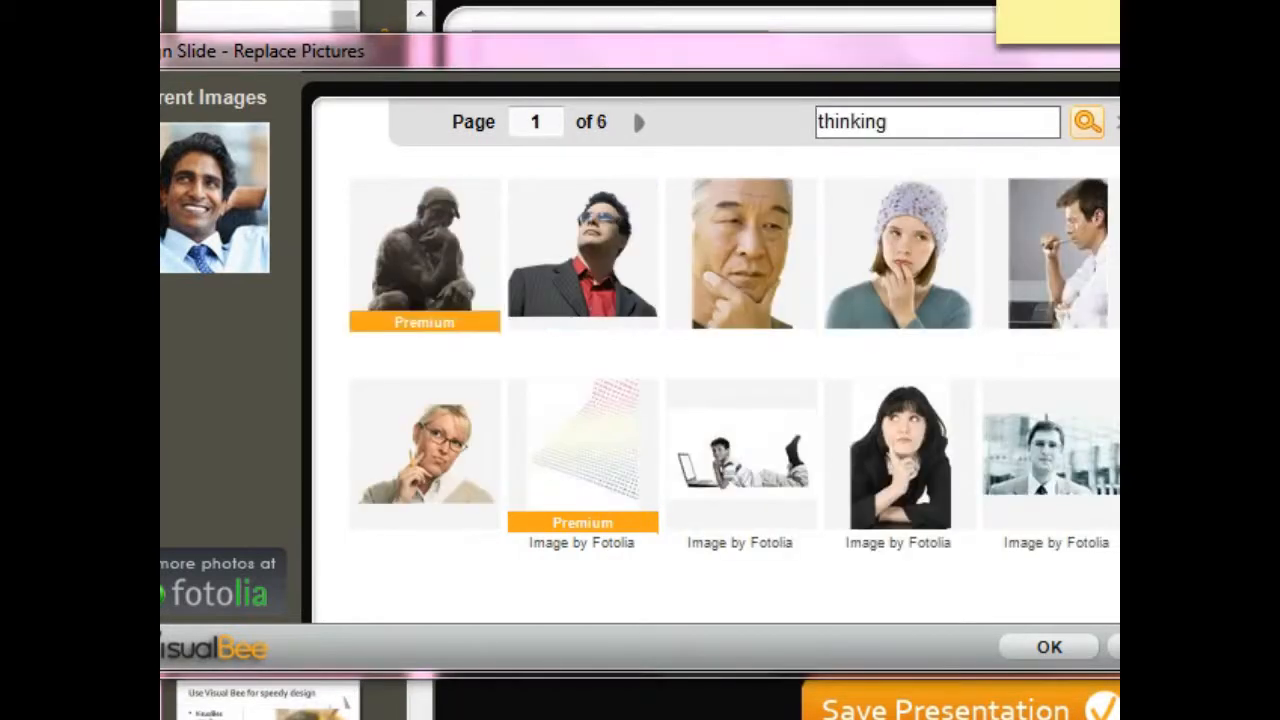
click(424, 456)
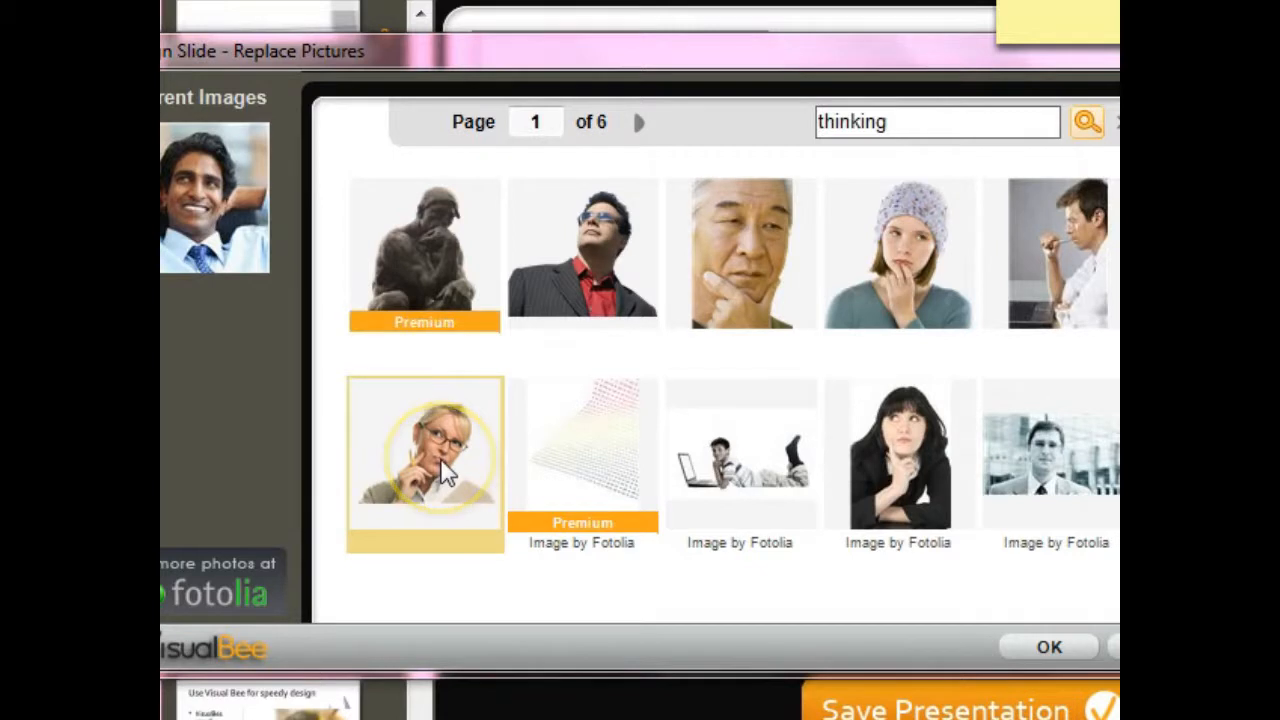
click(424, 464)
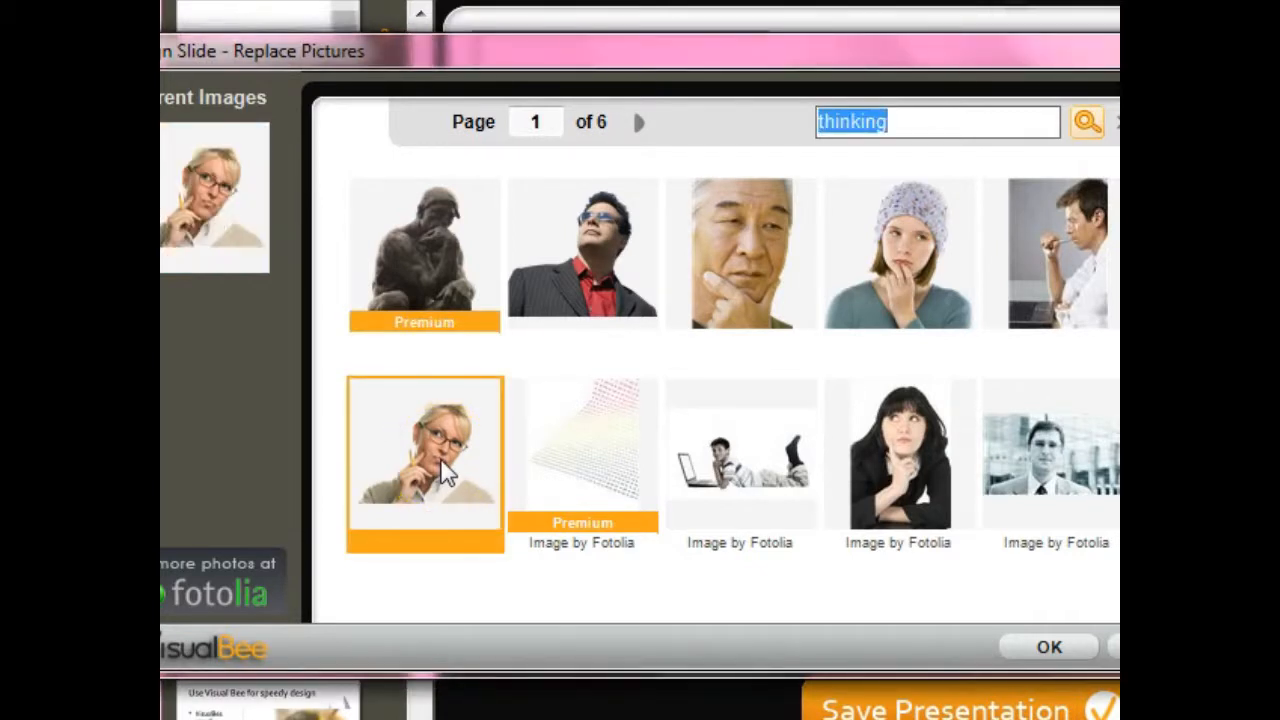